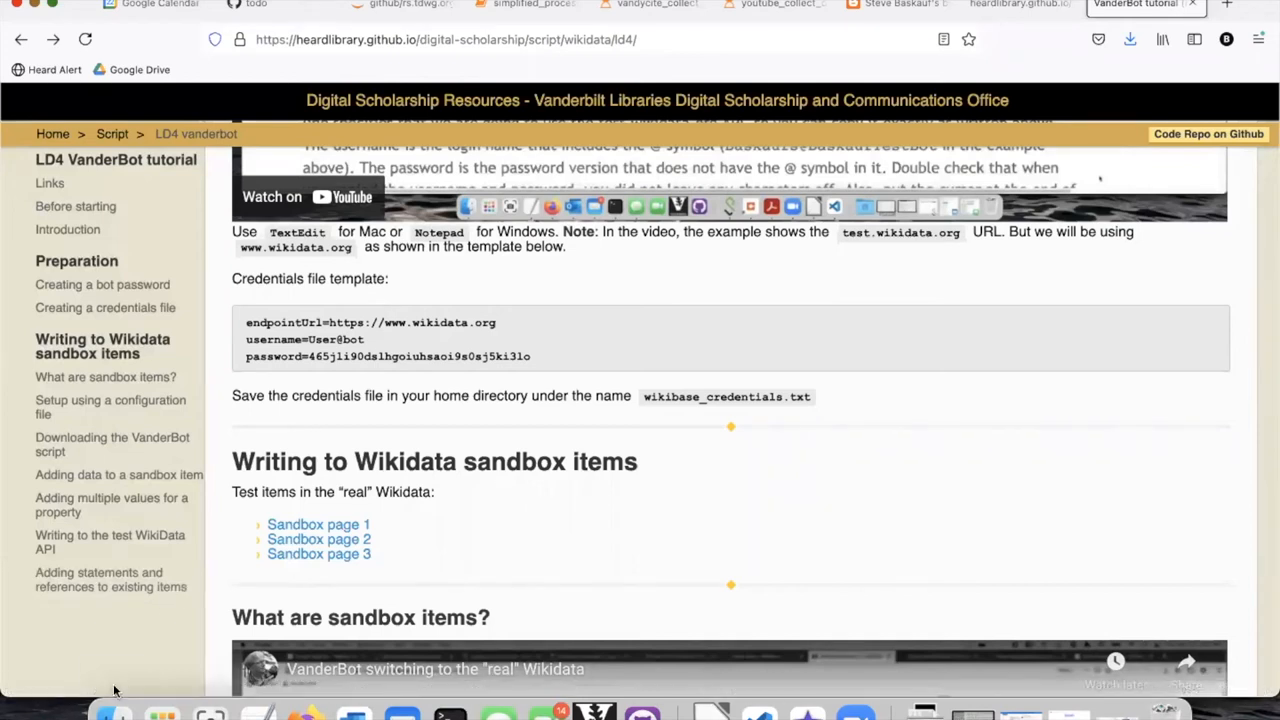
Open a file browser showing the data folder with csv-metadata.json previewed
{"action": "left_click", "coordinate": [113, 712]}
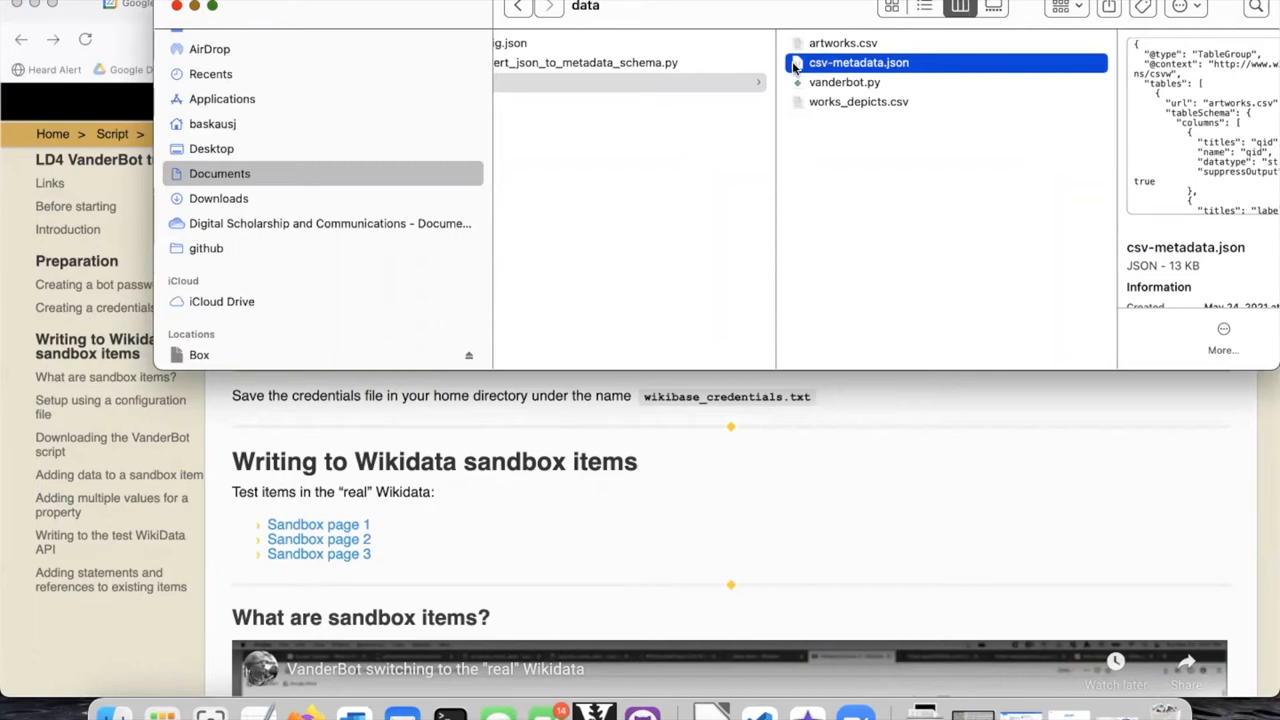
Review csv-metadata.json's column mappings in VS Code, returning to the top, then switch to Firefox
{"action": "double_click", "coordinate": [858, 62]}
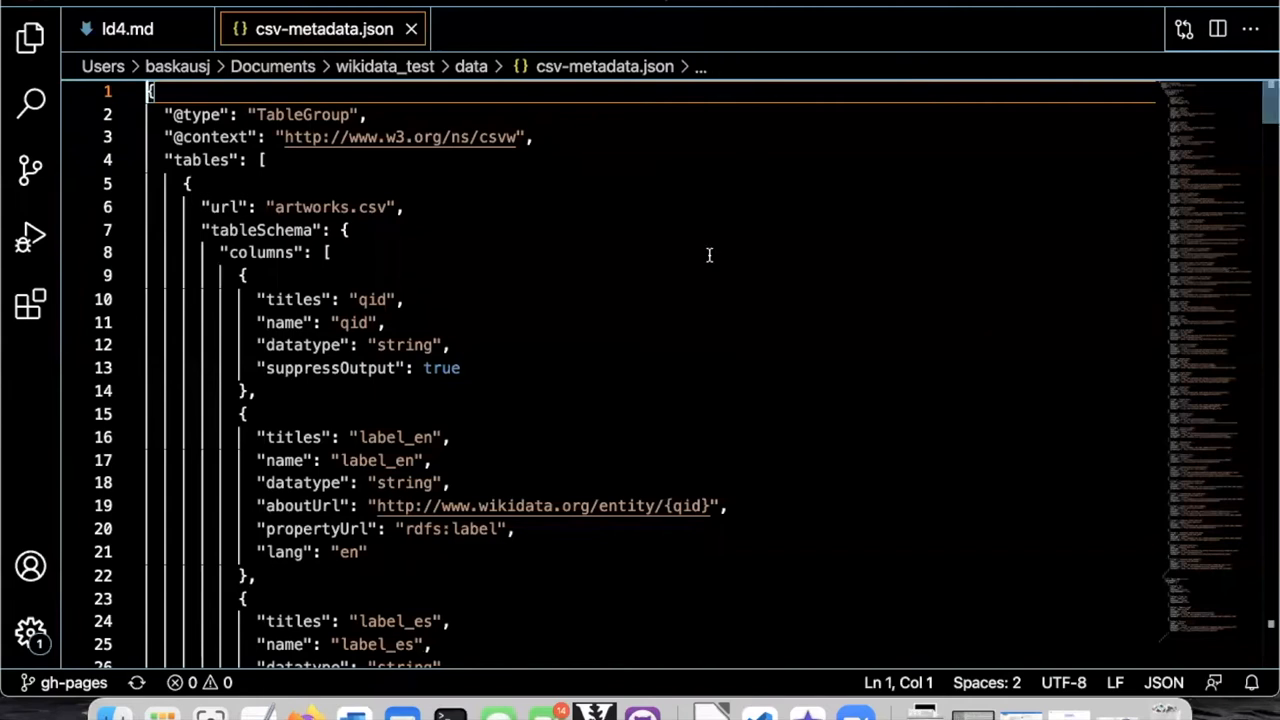
{"action": "mouse_move", "coordinate": [495, 370]}
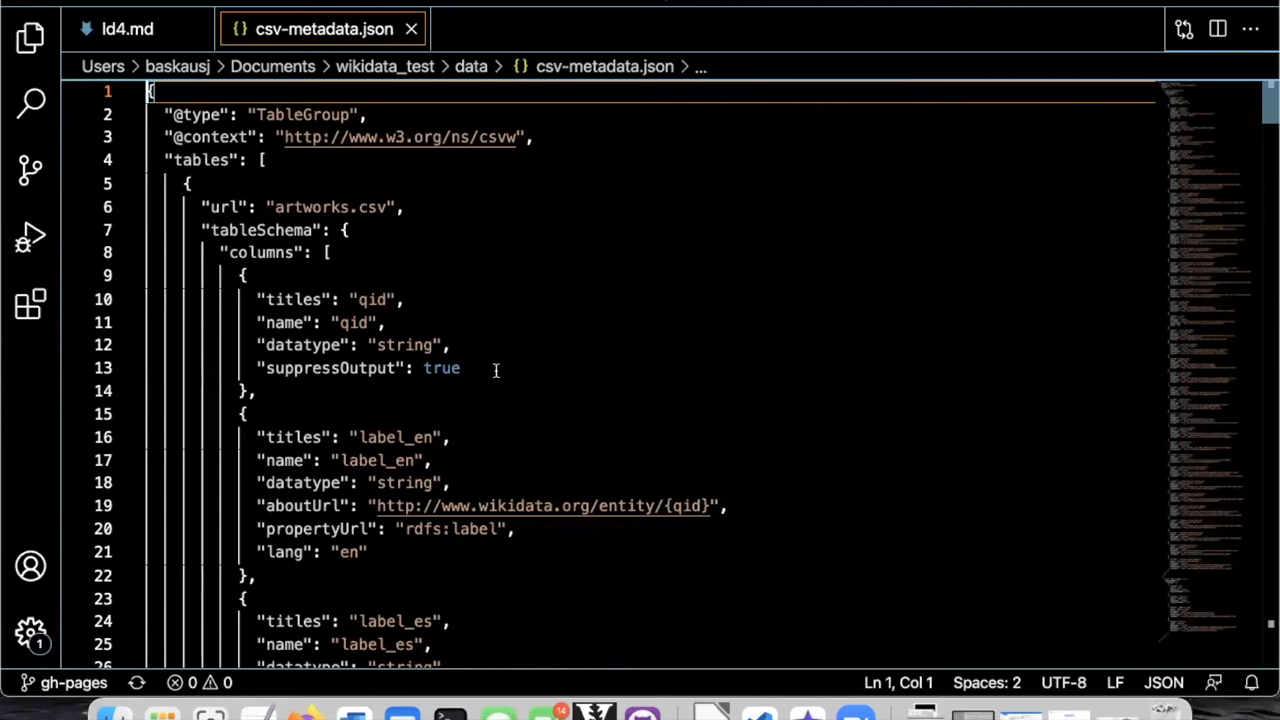
{"action": "scroll", "scroll_direction": "down", "scroll_amount": 3}
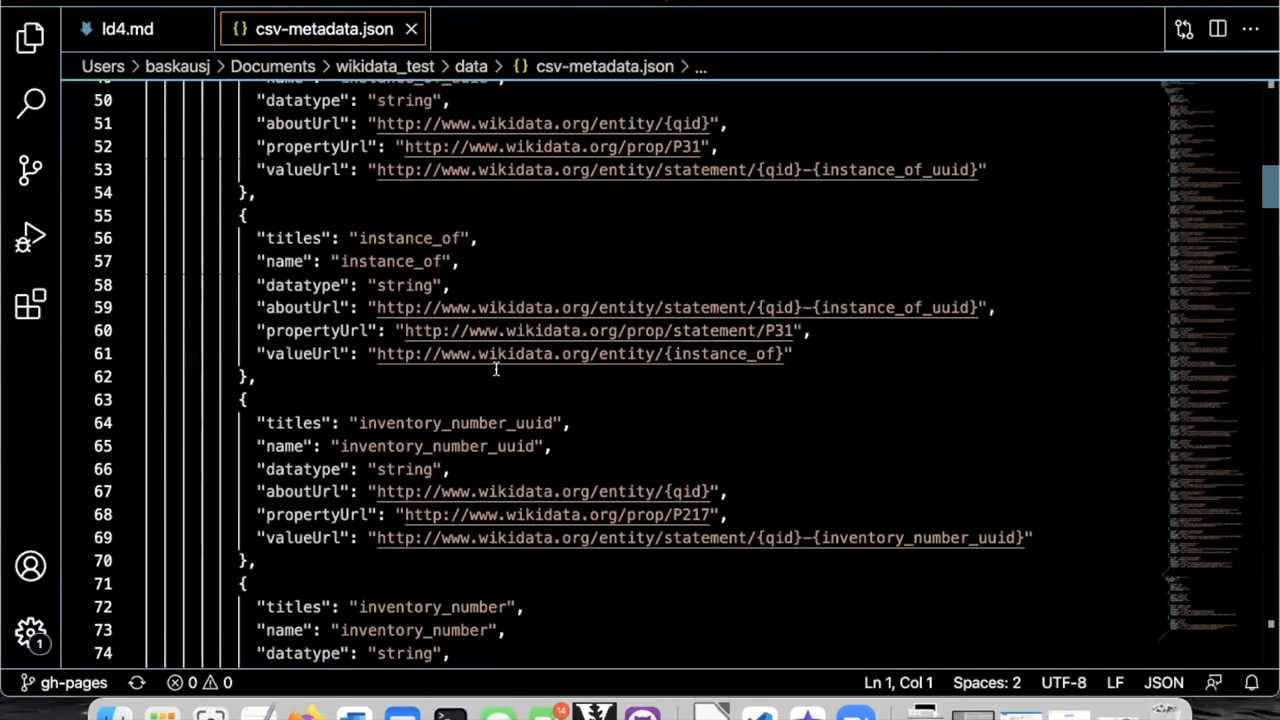
{"action": "scroll", "scroll_direction": "down", "scroll_amount": 3}
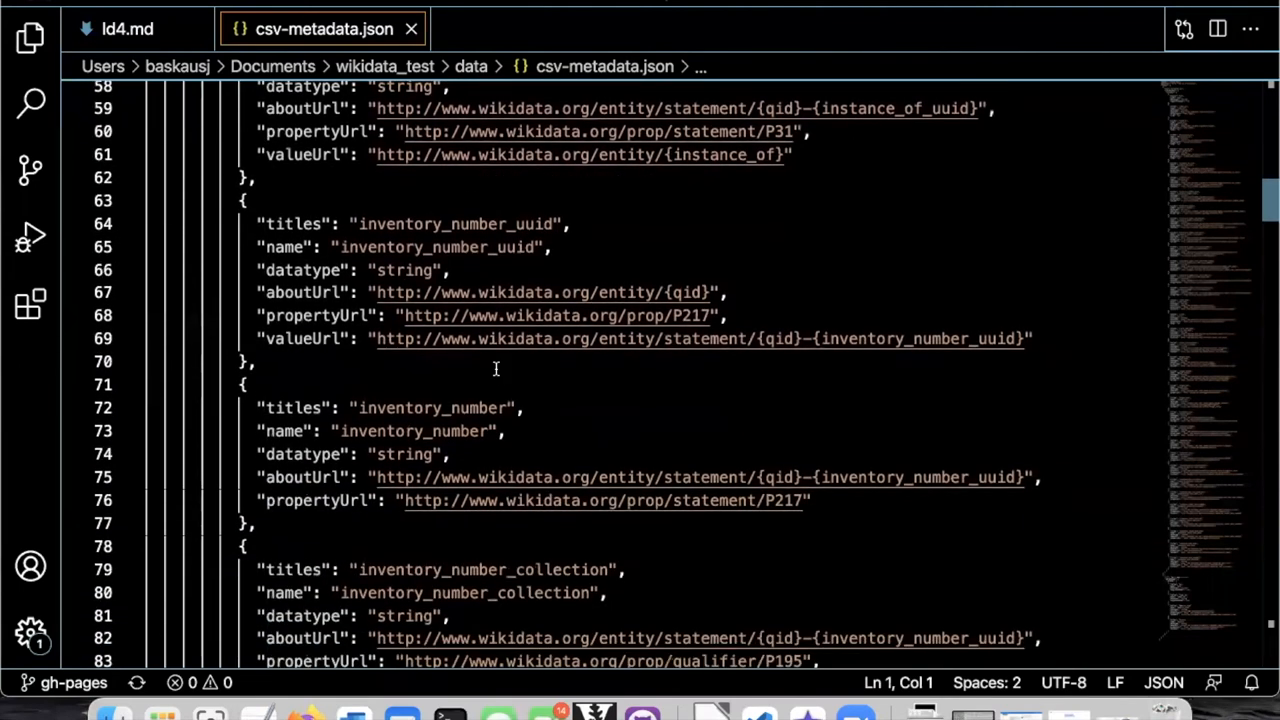
{"action": "scroll", "scroll_direction": "down", "scroll_amount": 3}
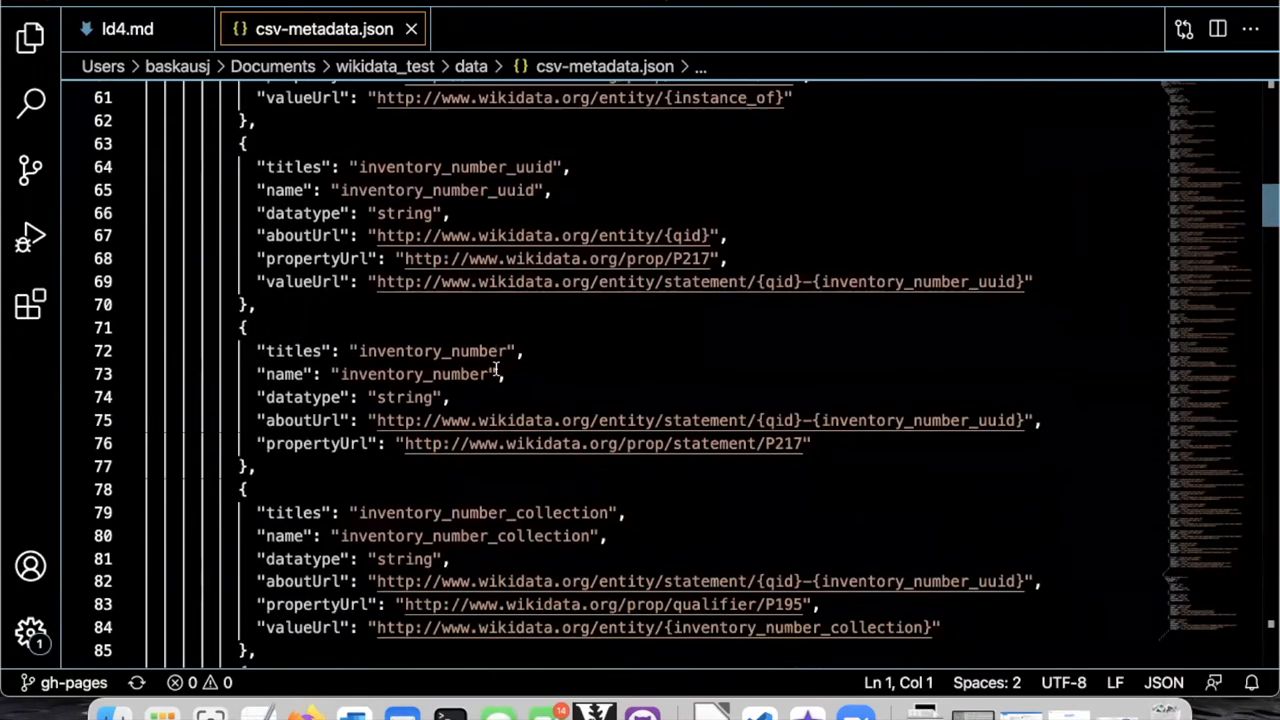
{"action": "scroll", "scroll_direction": "down", "scroll_amount": 3}
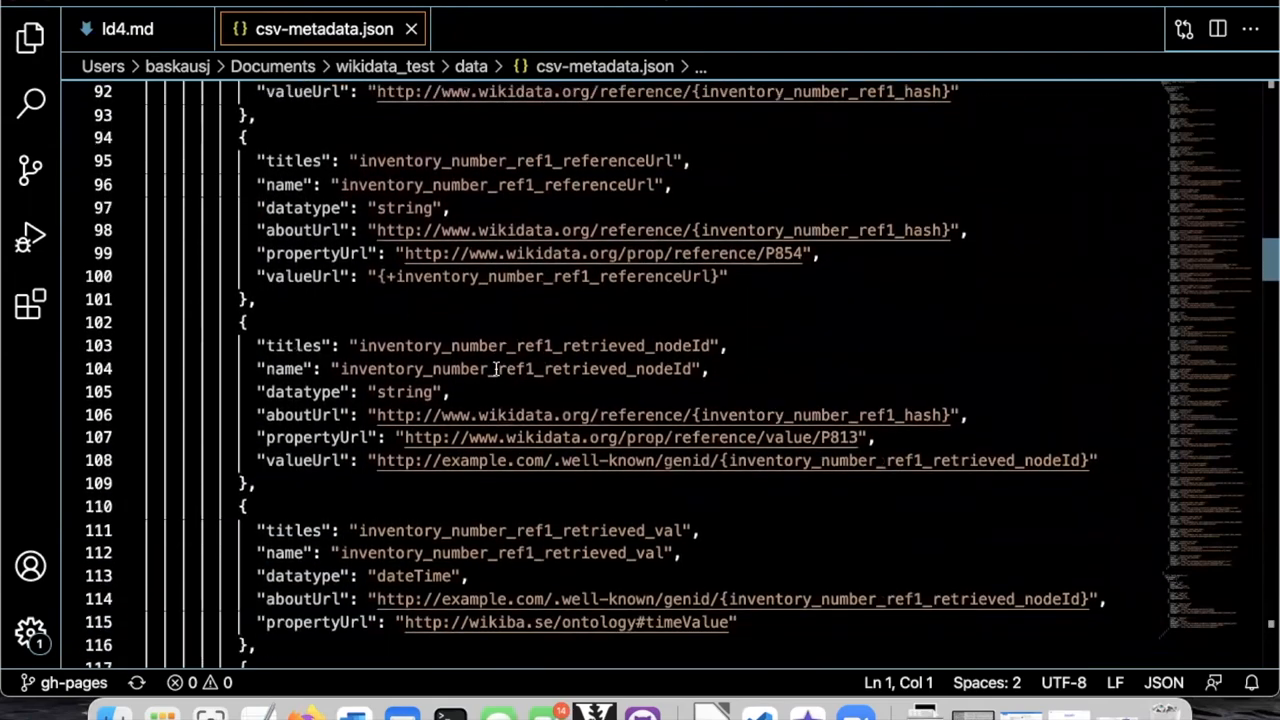
{"action": "scroll", "scroll_direction": "up", "scroll_amount": 3}
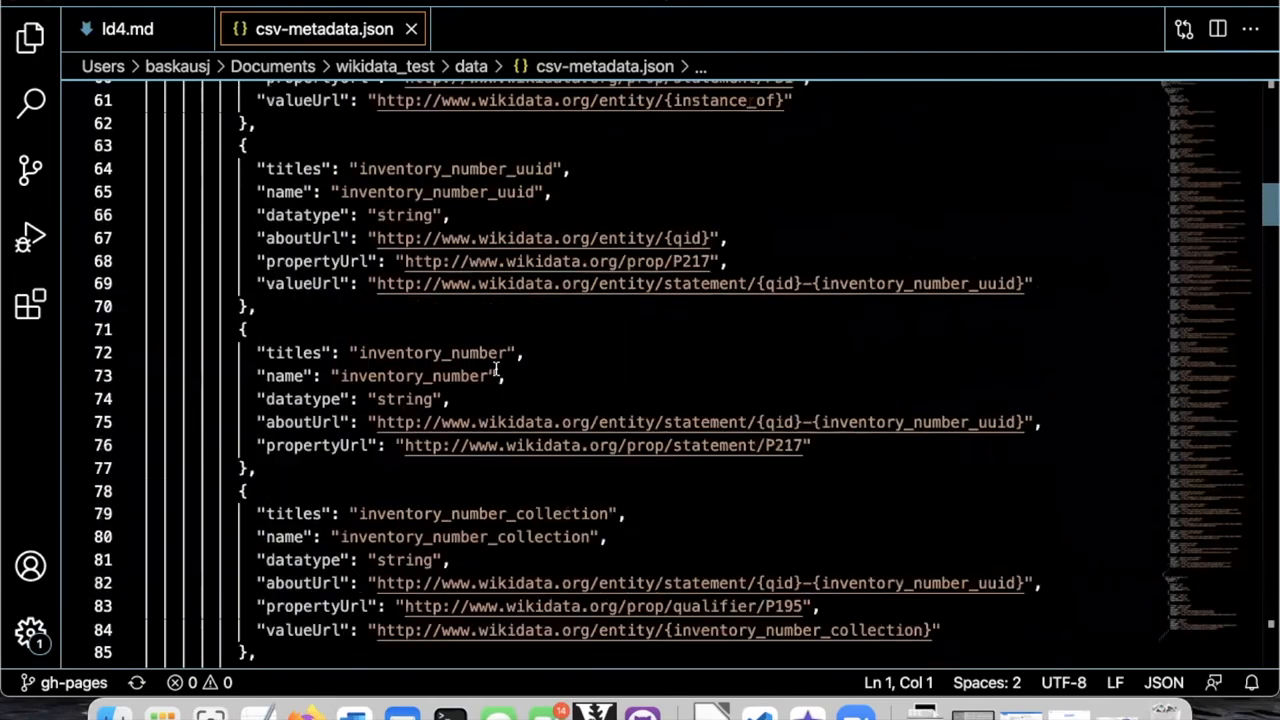
{"action": "key", "text": "ctrl+Home"}
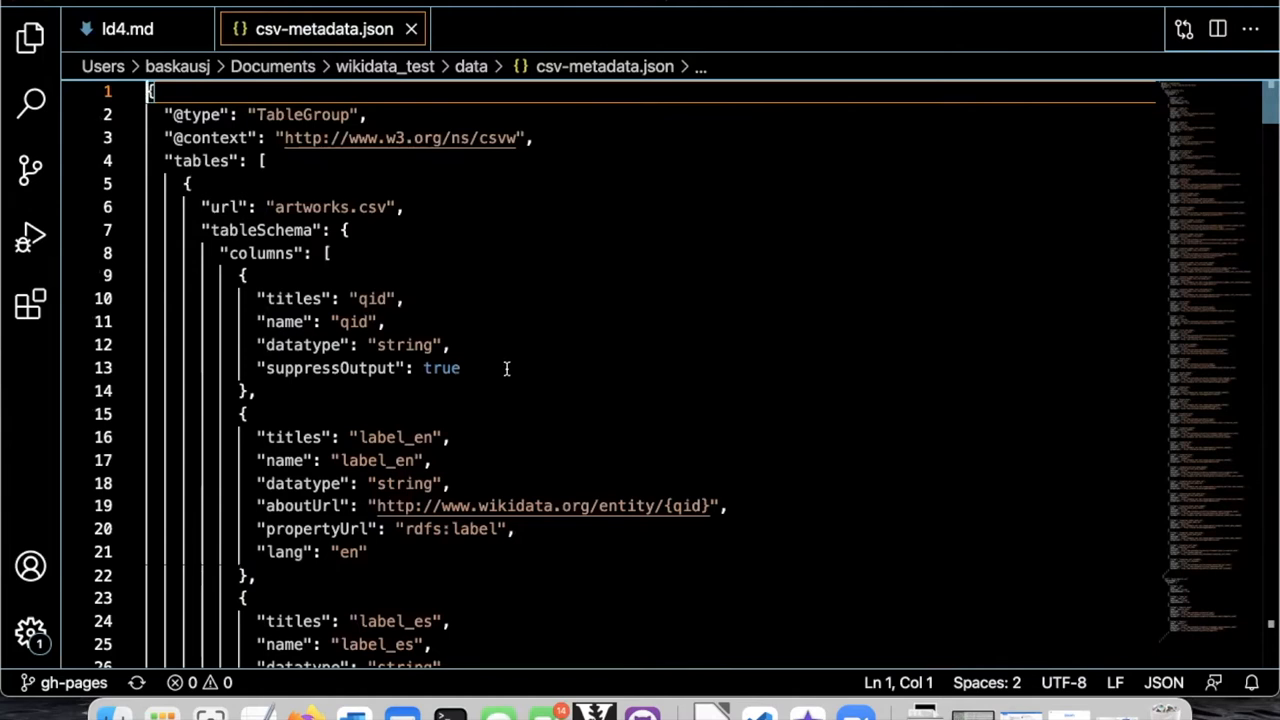
{"action": "mouse_move", "coordinate": [315, 714]}
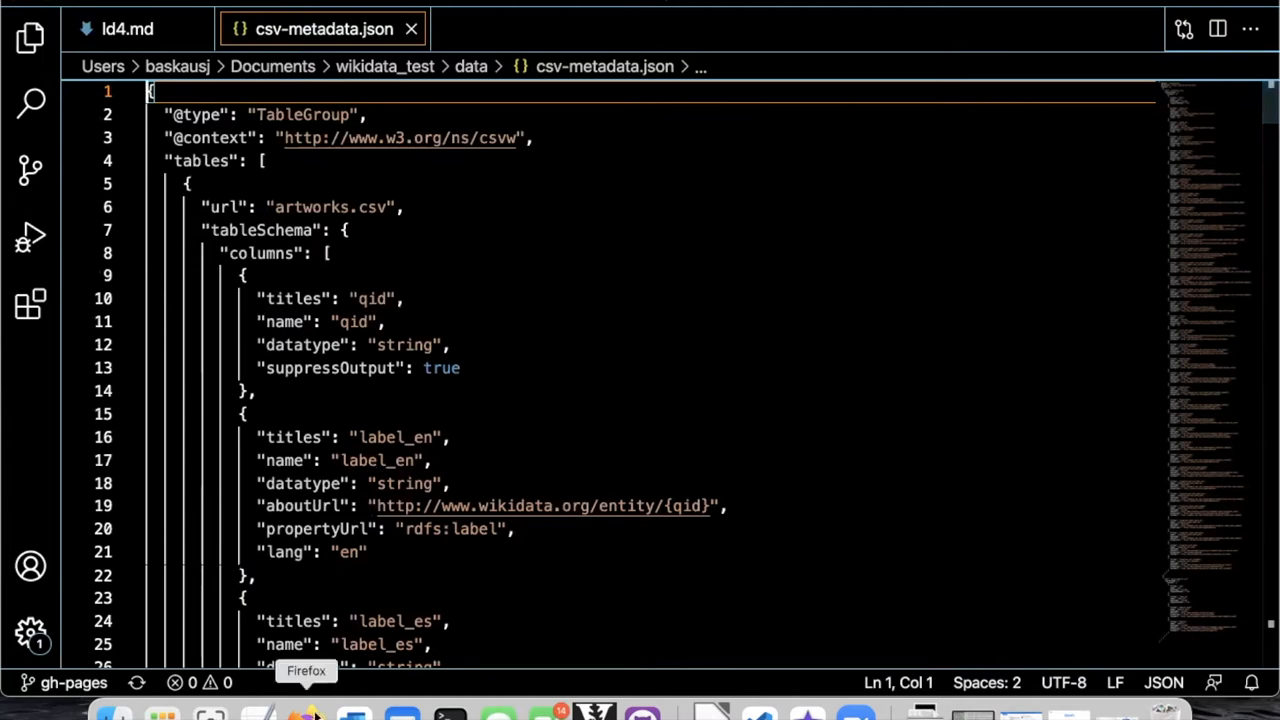
{"action": "left_click", "coordinate": [304, 714]}
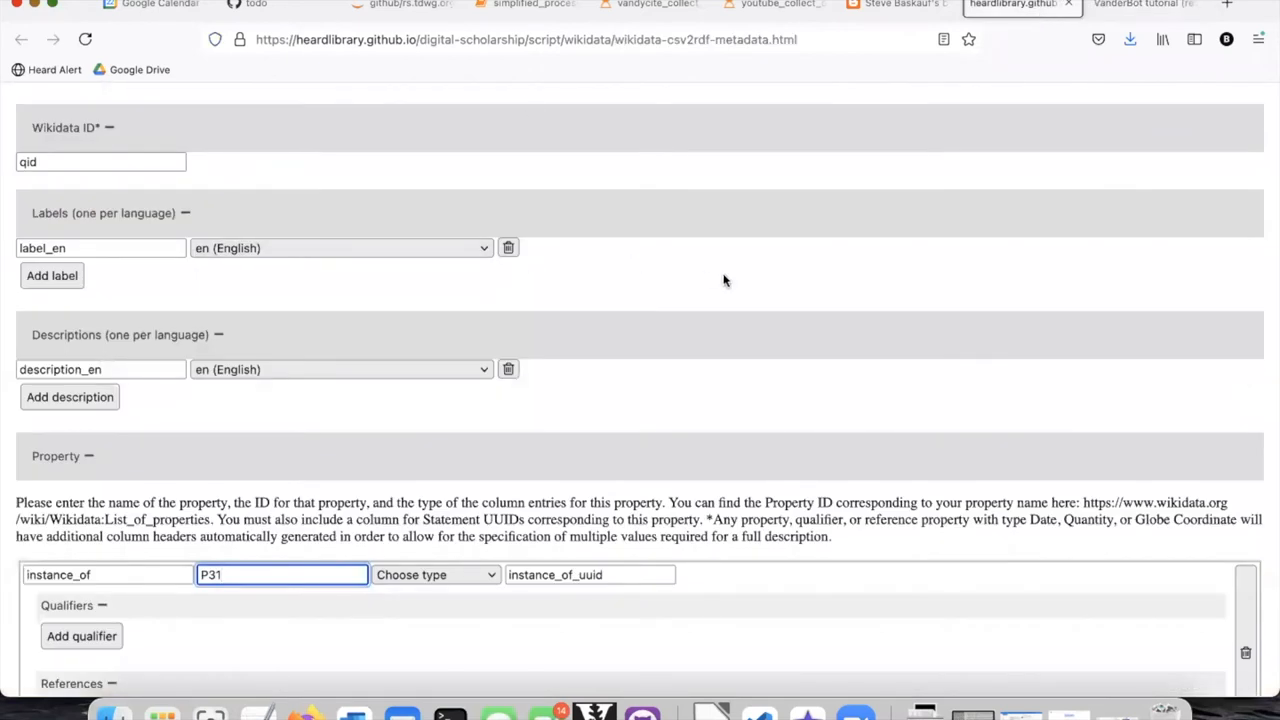
Scroll the metadata form to the Finalize section with P31 typed as item and filename test
{"action": "scroll", "scroll_direction": "down", "scroll_amount": 3}
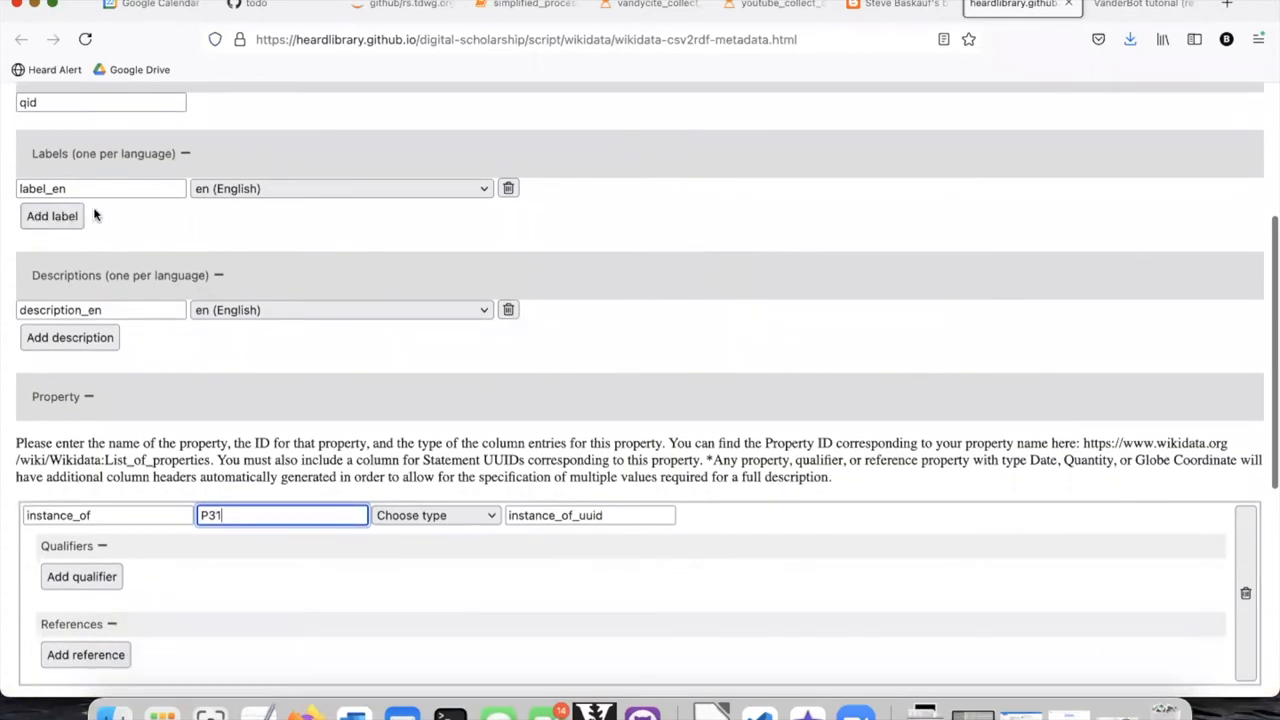
{"action": "scroll", "scroll_direction": "down", "scroll_amount": 3}
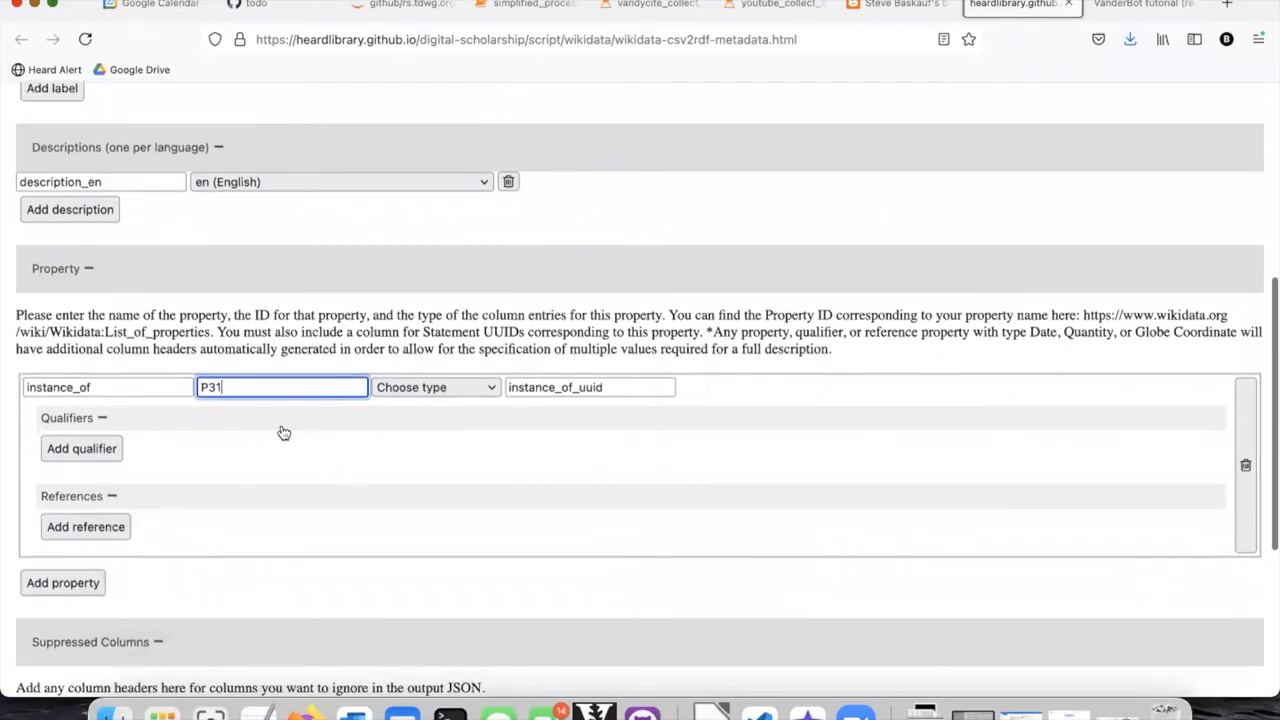
{"action": "scroll", "scroll_direction": "down", "scroll_amount": 3}
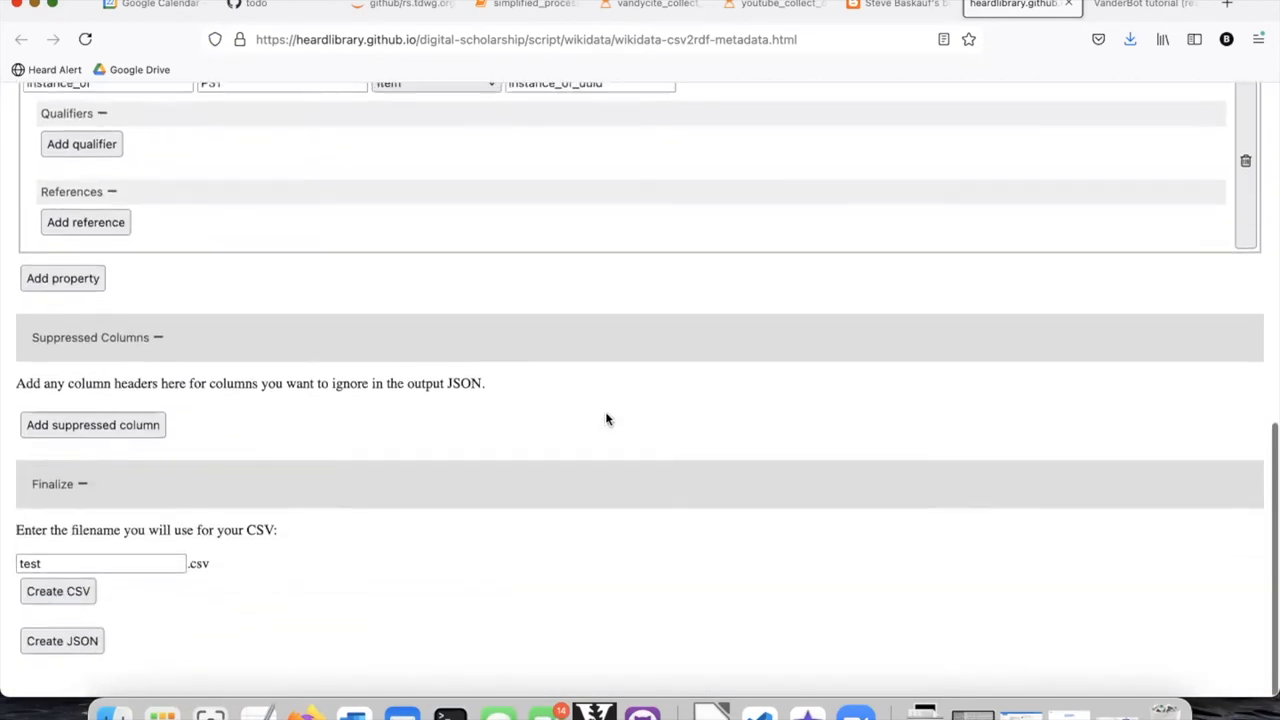
Create the JSON for test.csv and scroll to the csv-metadata.json save prompt
{"action": "left_click", "coordinate": [62, 641]}
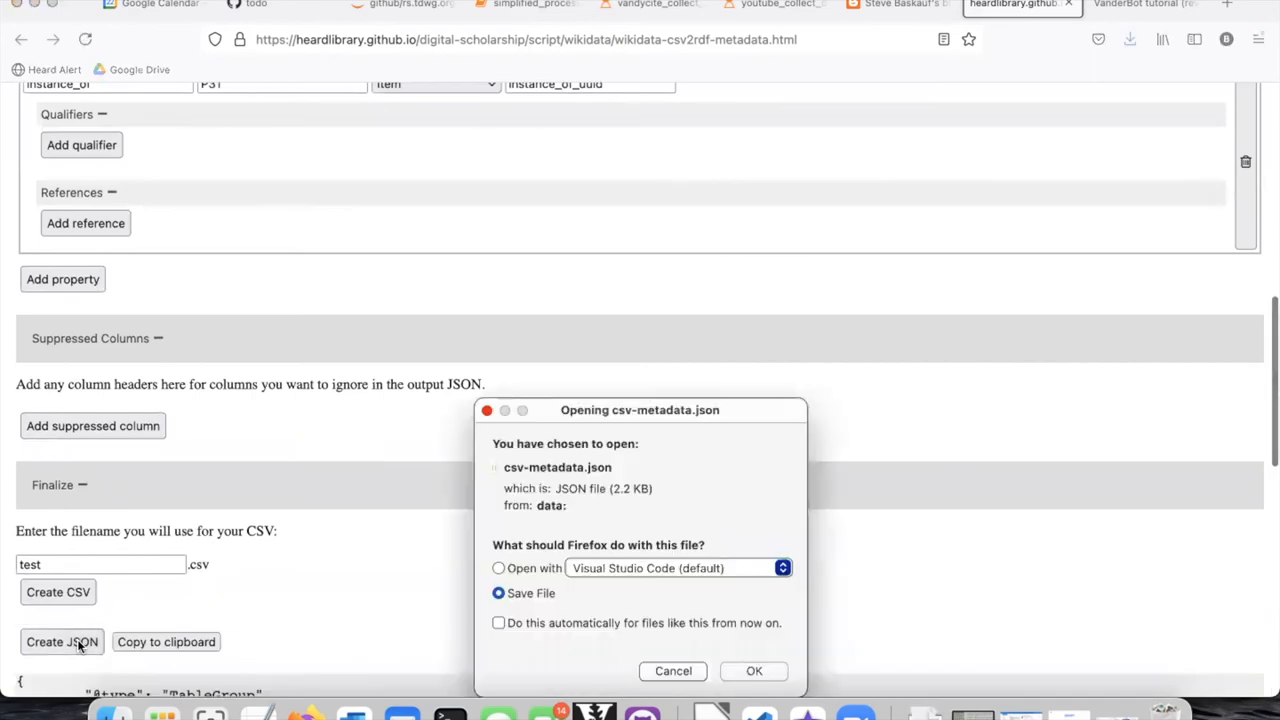
{"action": "scroll", "scroll_direction": "down", "scroll_amount": 3}
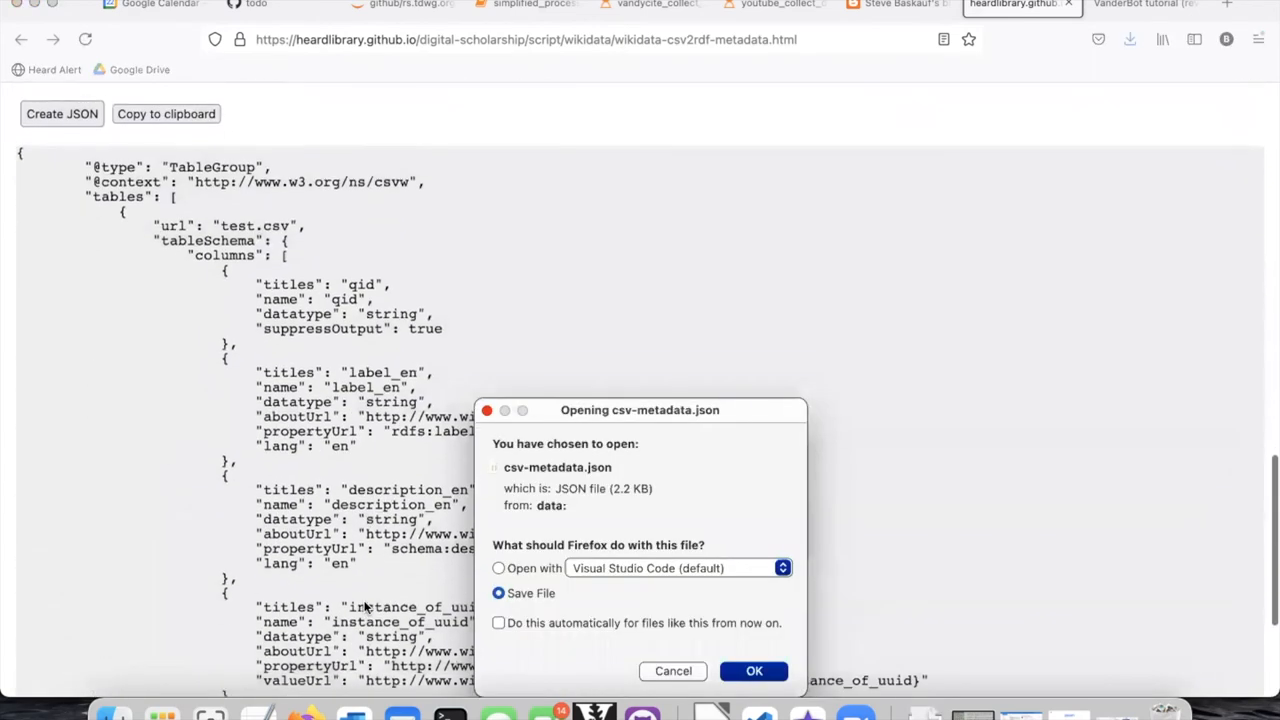
{"action": "scroll", "scroll_direction": "down", "scroll_amount": 3}
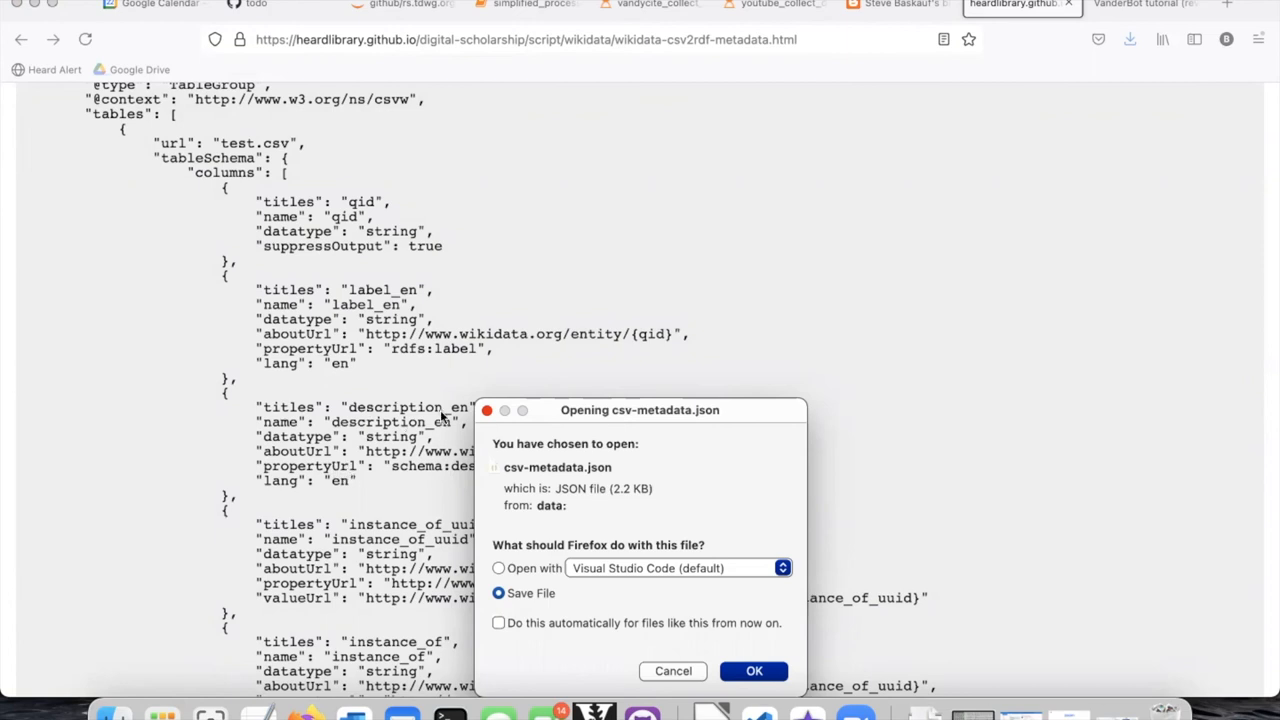
{"action": "mouse_move", "coordinate": [648, 663]}
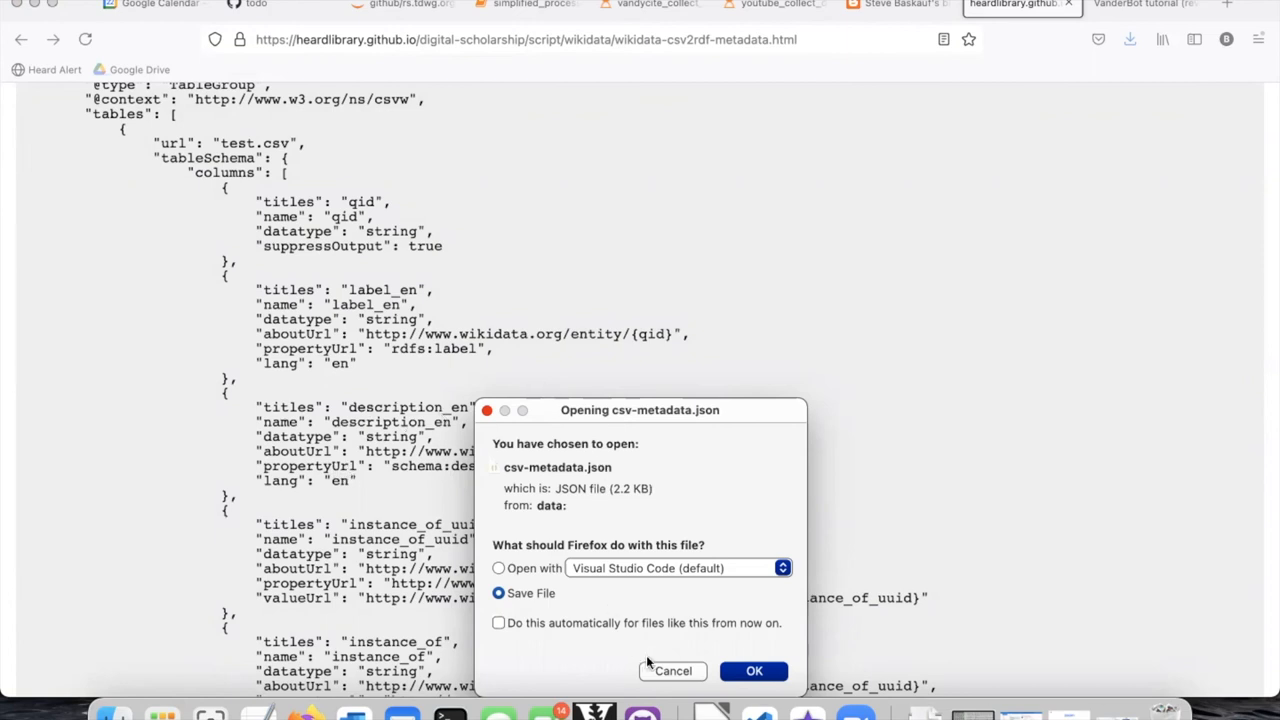